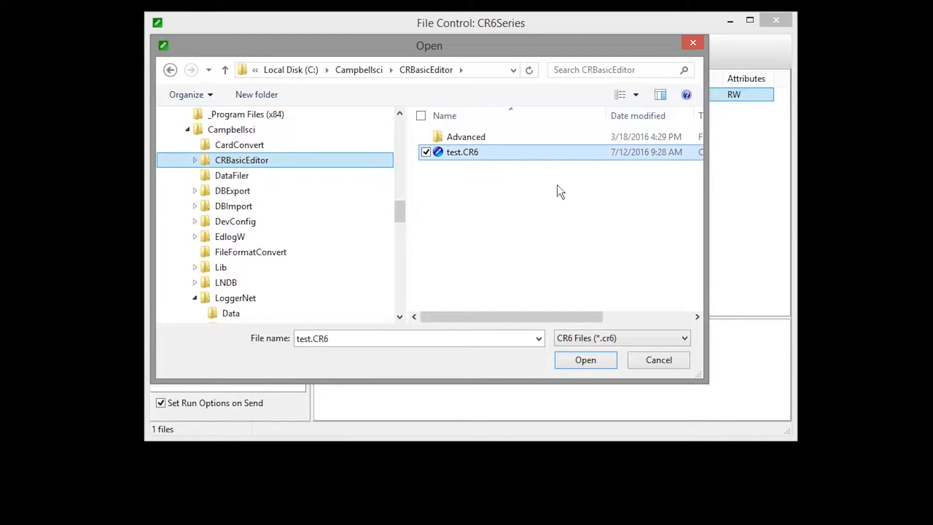
# Send test.CR6 to the CR6 logger with Run Now and Run On Power-up unchecked.
pyautogui.click(585, 359)
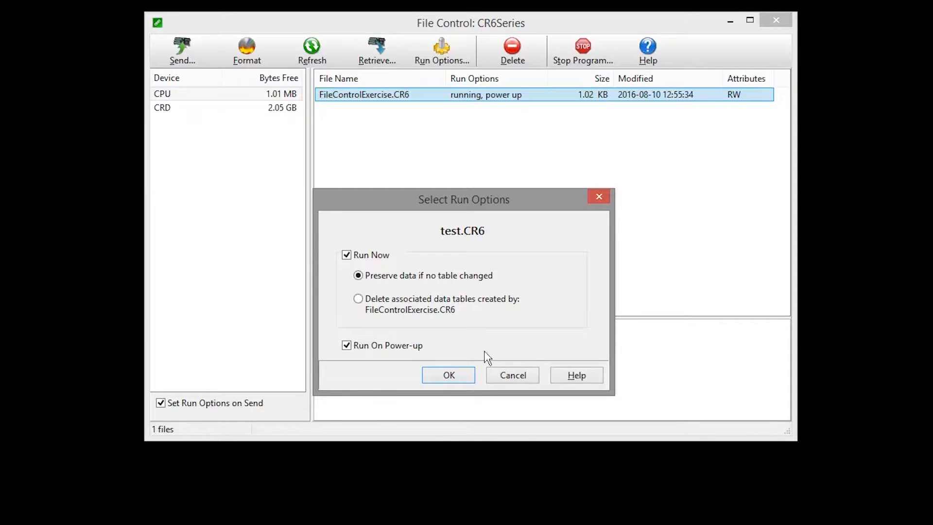
pyautogui.click(346, 255)
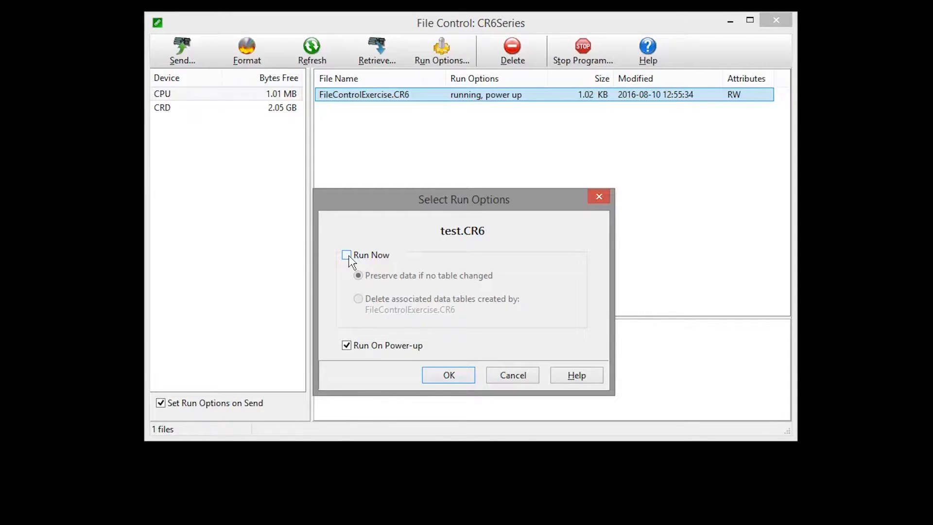
pyautogui.click(346, 345)
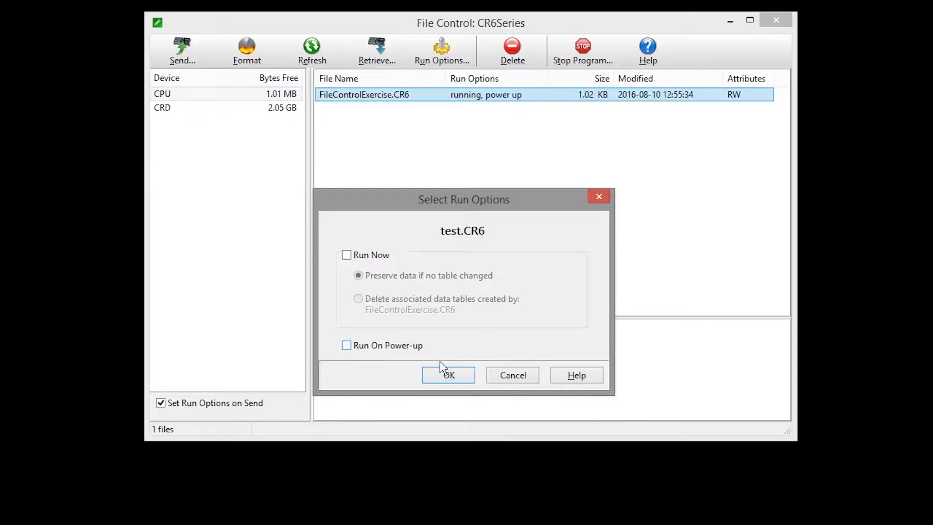
pyautogui.click(448, 374)
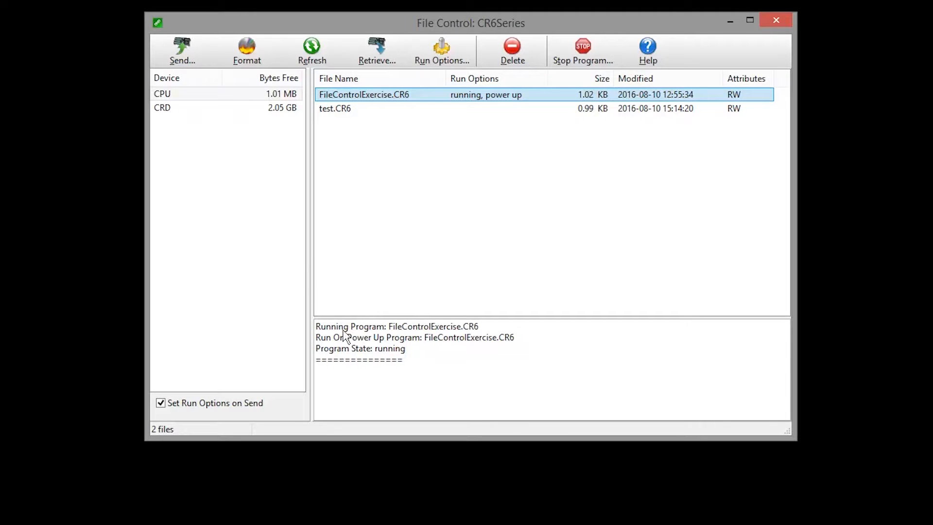
# Switch the device view to CRD to list the card's five data files.
pyautogui.click(162, 108)
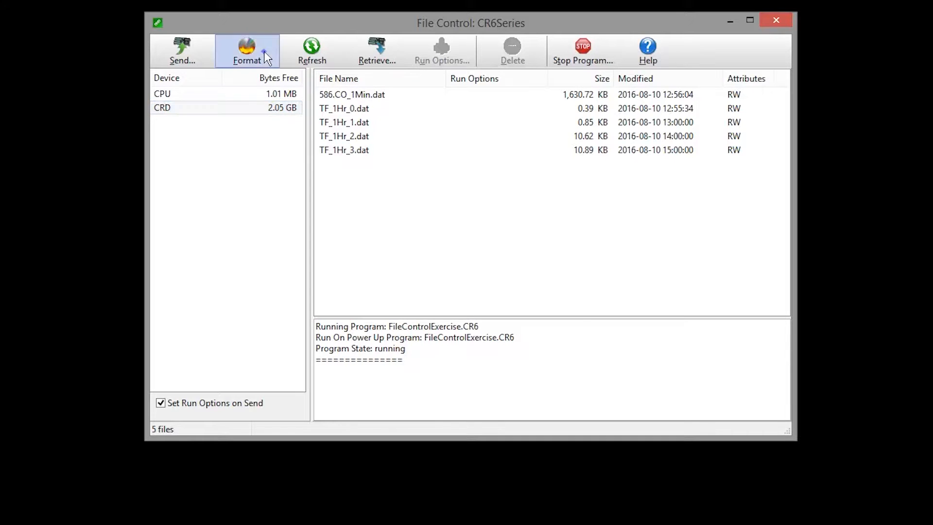
pyautogui.click(247, 50)
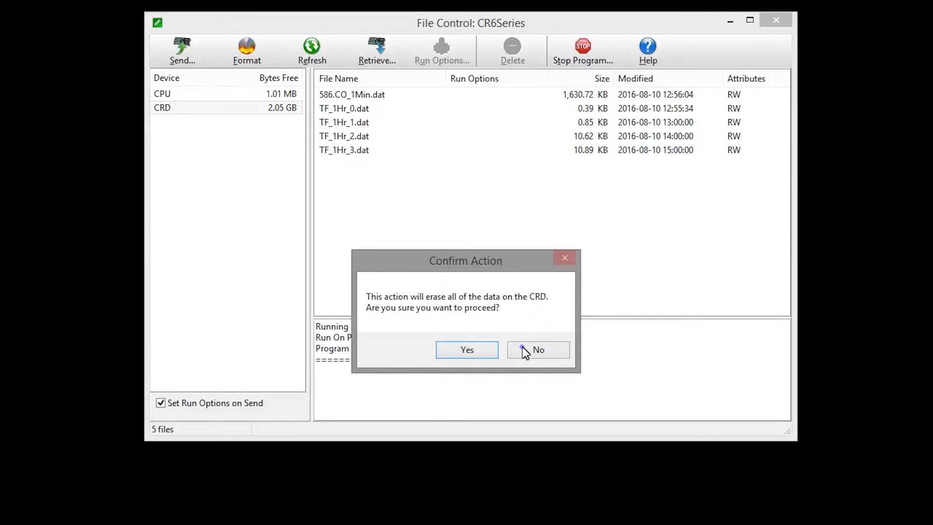
pyautogui.click(538, 349)
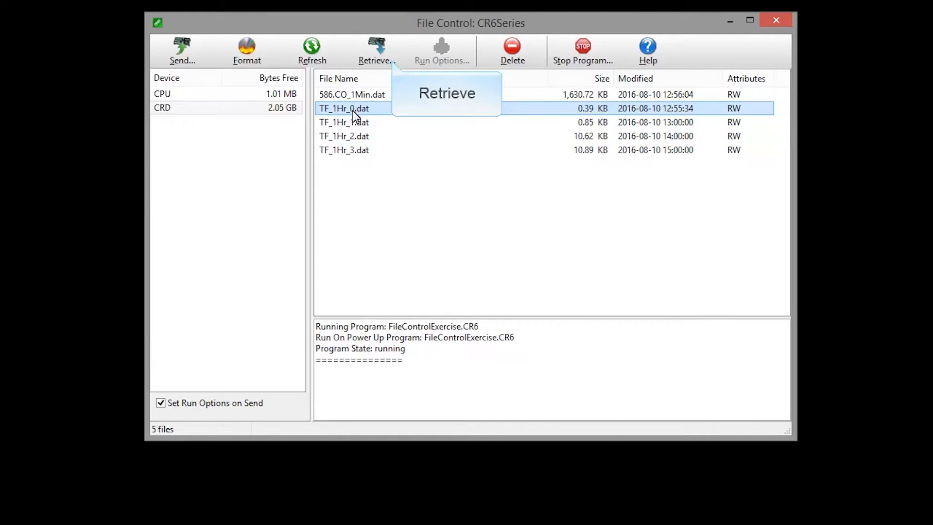
# Retrieve TF_1Hr_0.dat from the CRD card and save it in the LoggerNet folder.
pyautogui.click(375, 50)
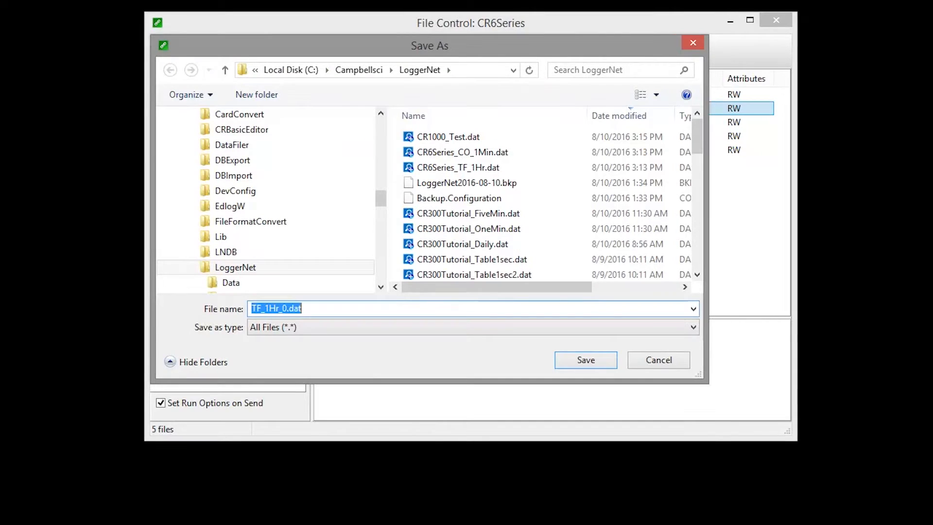
pyautogui.click(461, 152)
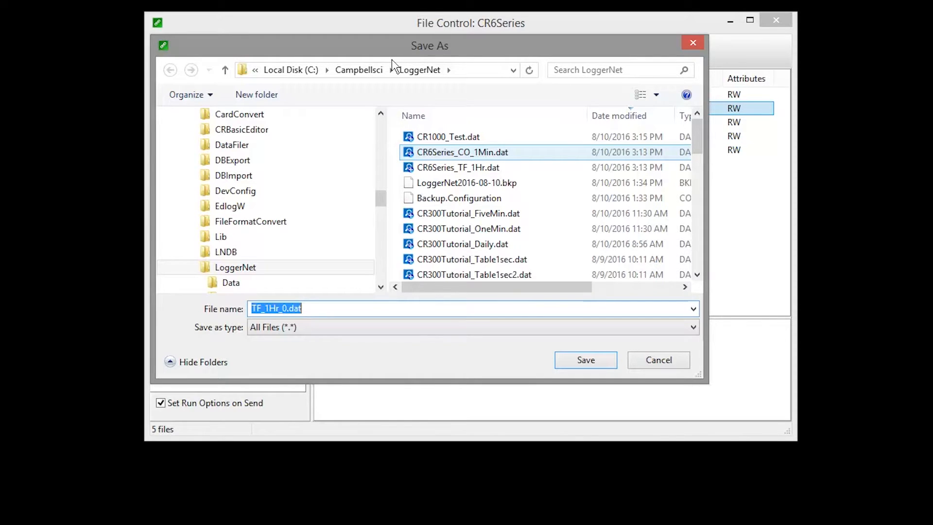
pyautogui.moveTo(585, 359)
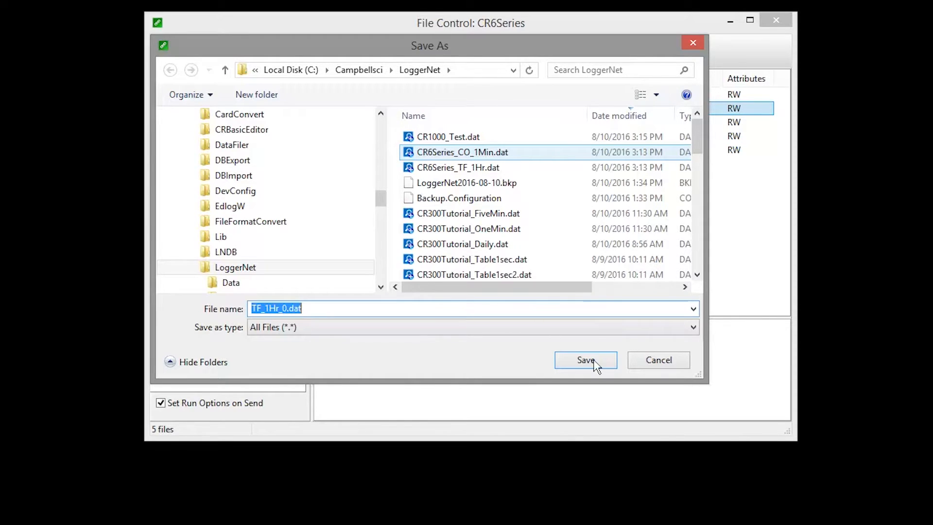
pyautogui.click(586, 360)
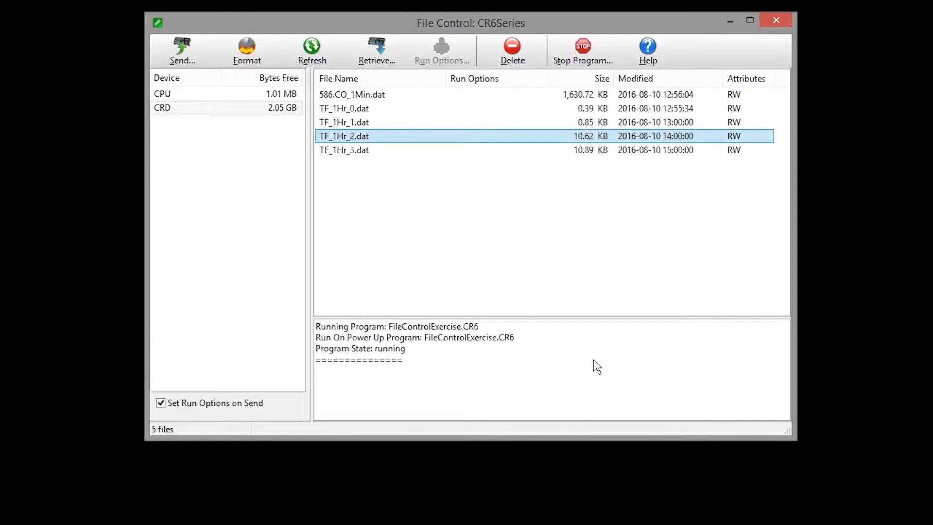
# Delete TF_1Hr_0.dat from the CRD card, answering the Confirm Action prompt.
pyautogui.click(344, 109)
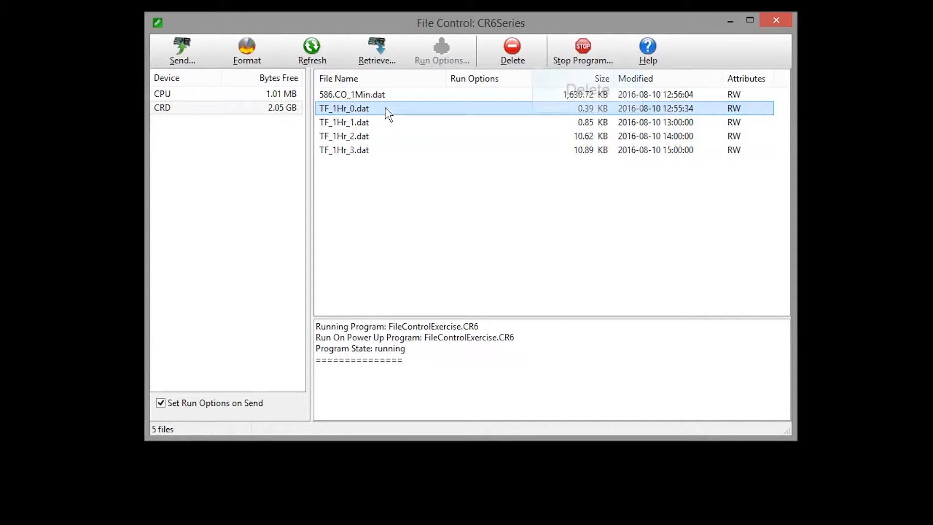
pyautogui.click(512, 51)
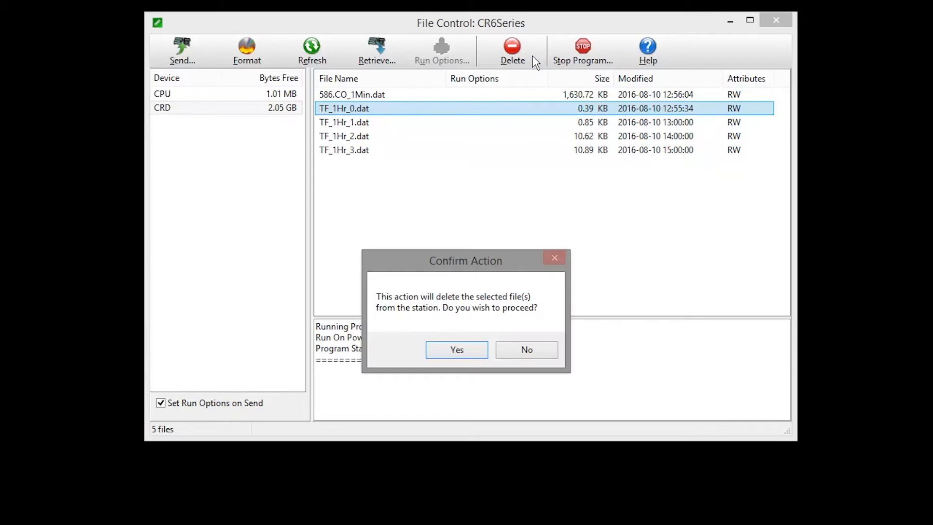
pyautogui.click(457, 349)
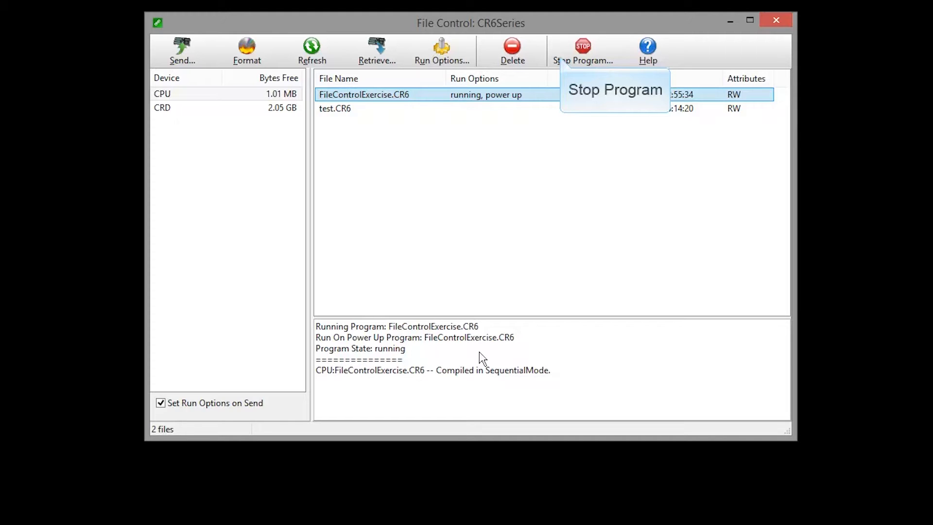
# Stop FileControlExercise.CR6 with Retain Data kept, accepting the halt warning.
pyautogui.click(583, 51)
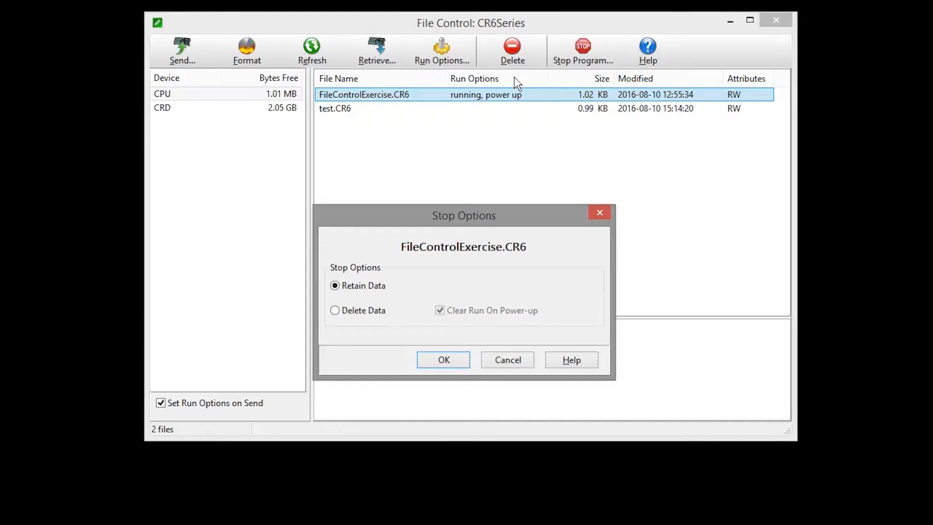
pyautogui.click(444, 360)
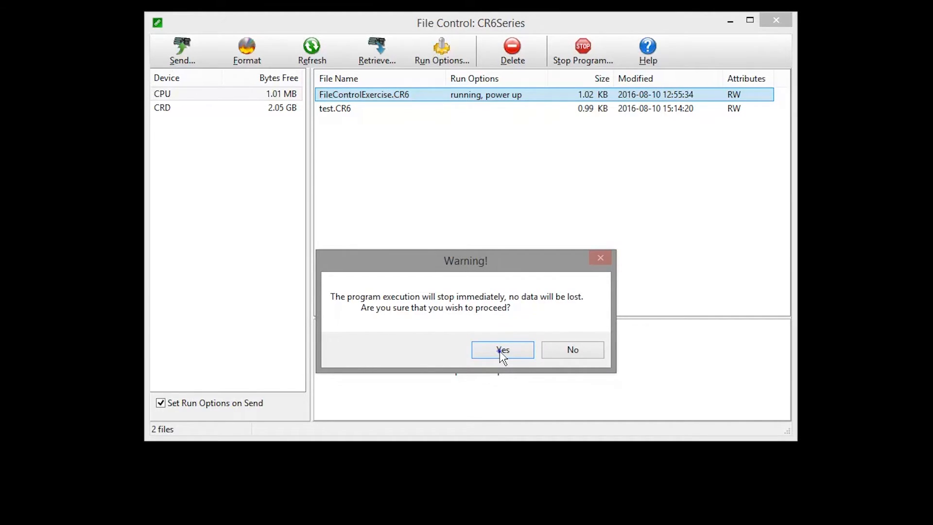
pyautogui.click(502, 349)
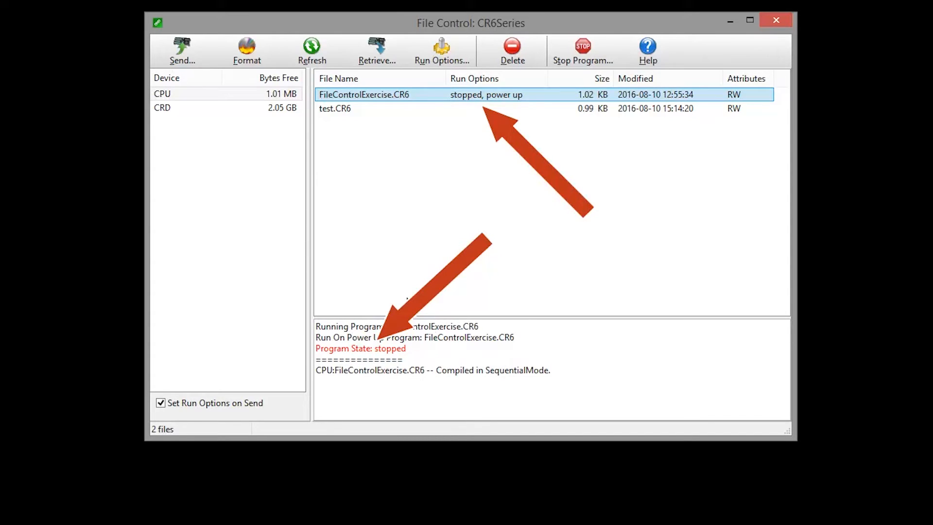
pyautogui.click(335, 108)
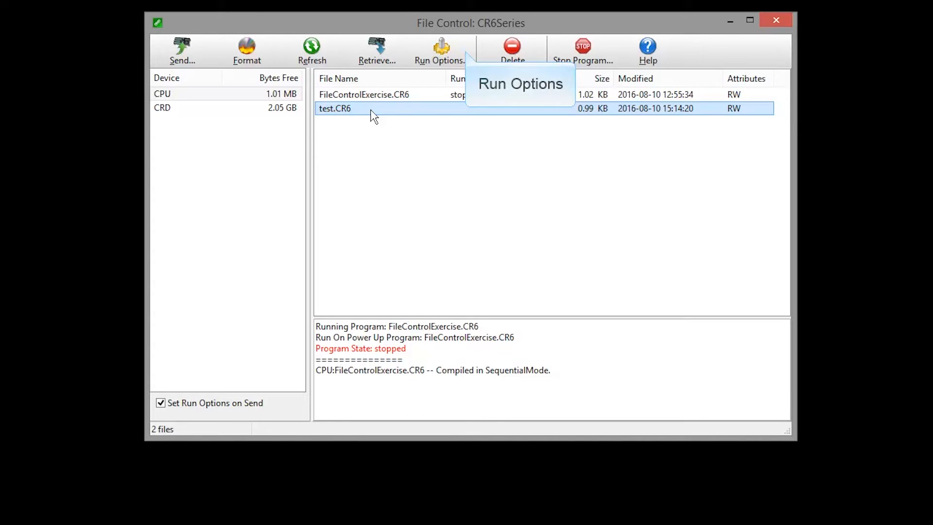
pyautogui.moveTo(467, 55)
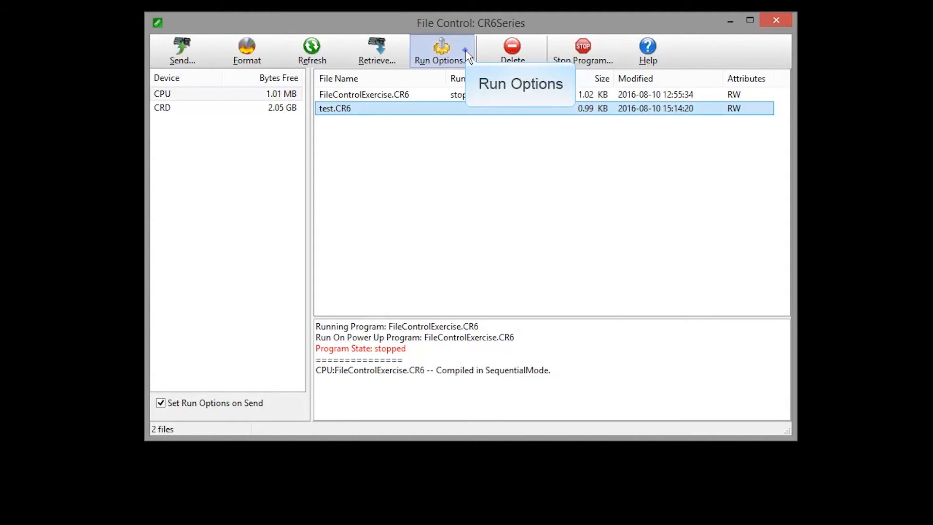
# Set test.CR6 to Run Now and Run On Power-up, accepting data erasure and compile results.
pyautogui.click(441, 50)
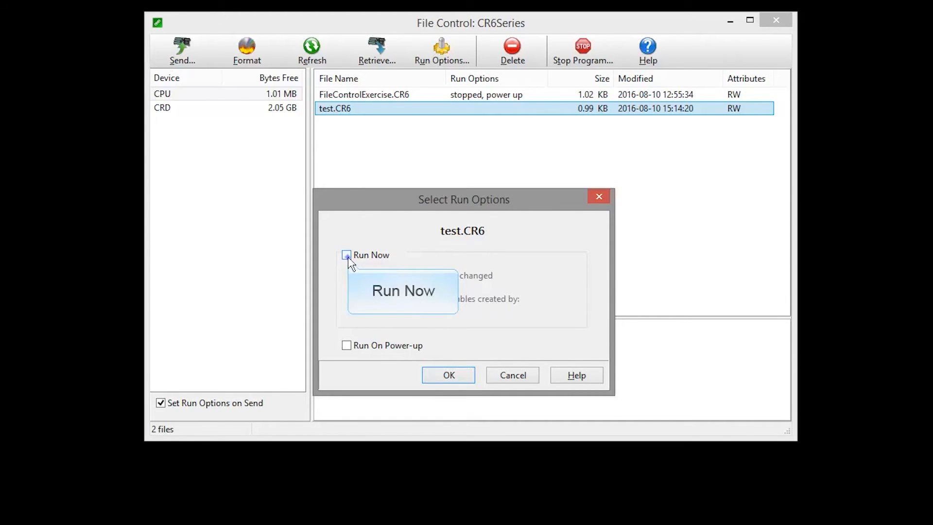
pyautogui.click(347, 255)
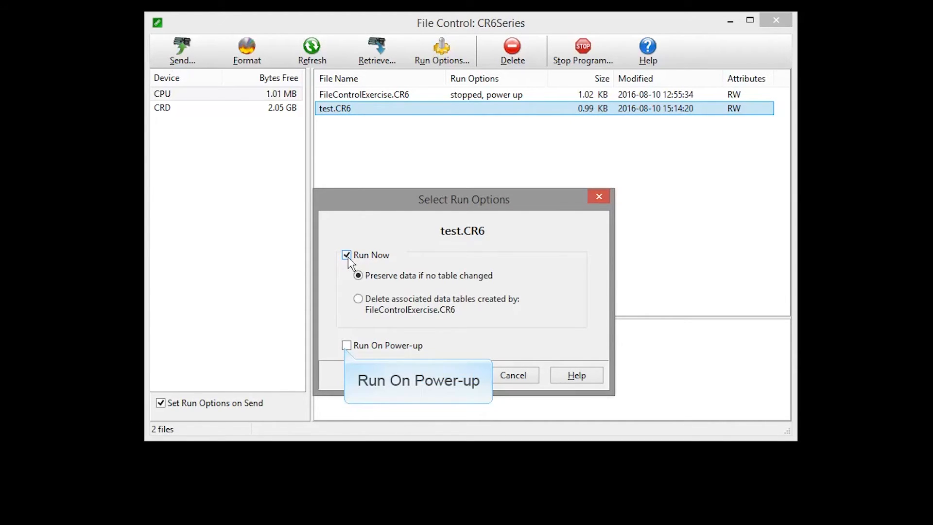
pyautogui.click(347, 345)
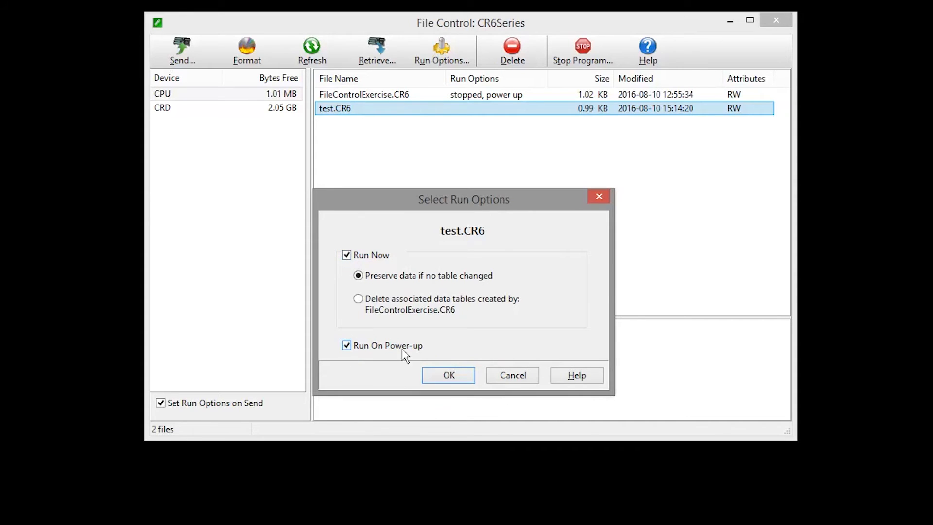
pyautogui.click(449, 375)
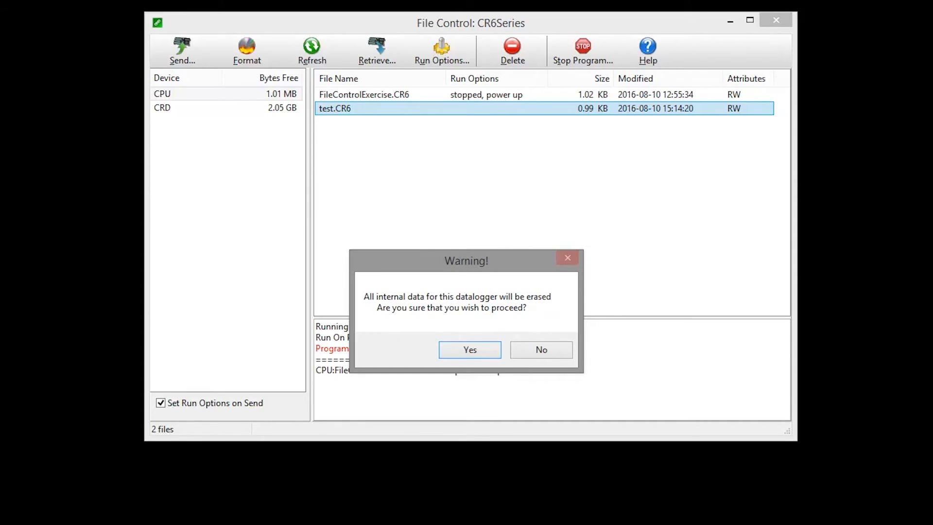
pyautogui.click(469, 349)
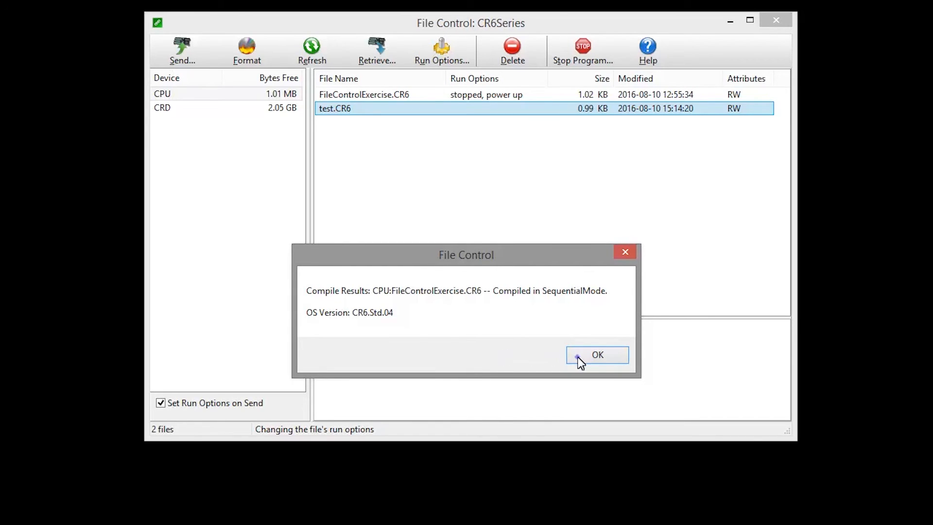
pyautogui.click(596, 355)
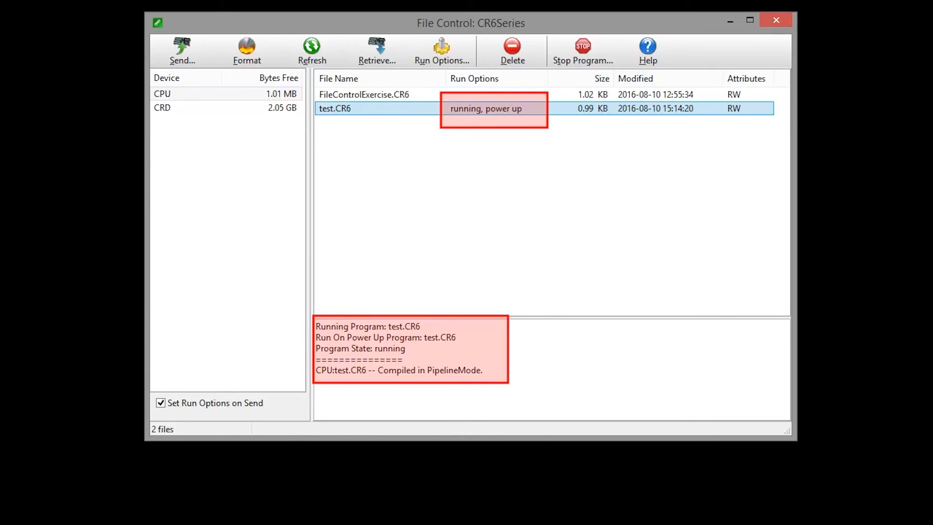
pyautogui.moveTo(648, 50)
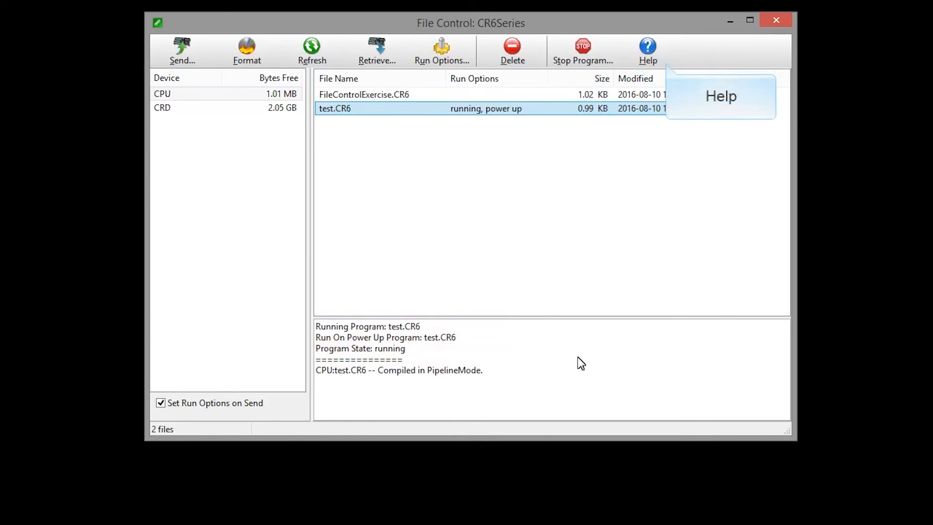